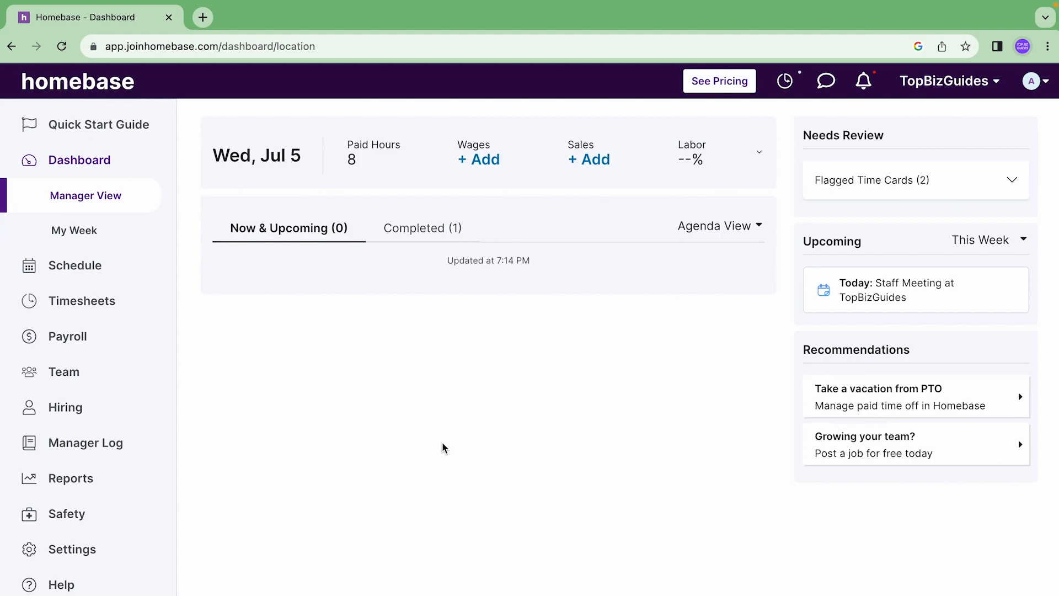
{"action": "mouse_move", "coordinate": [375, 400]}
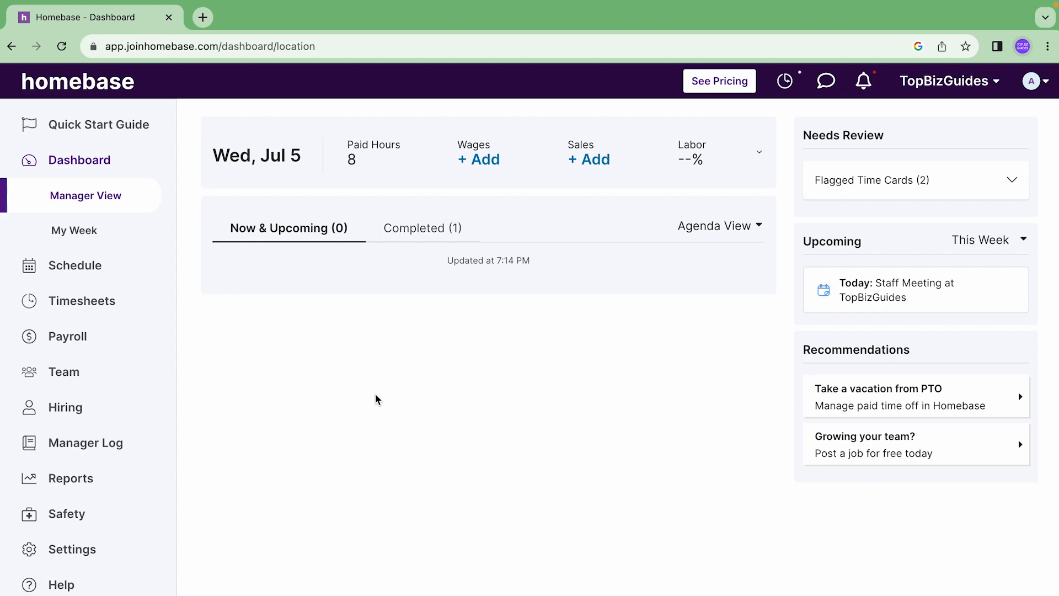
{"action": "mouse_move", "coordinate": [243, 360]}
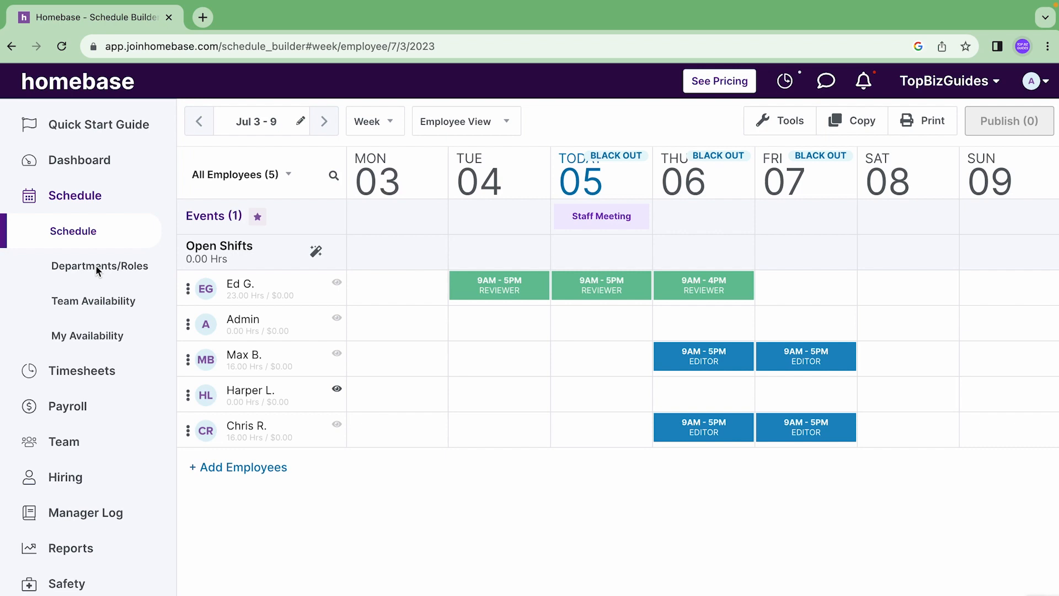
{"action": "mouse_move", "coordinate": [591, 120]}
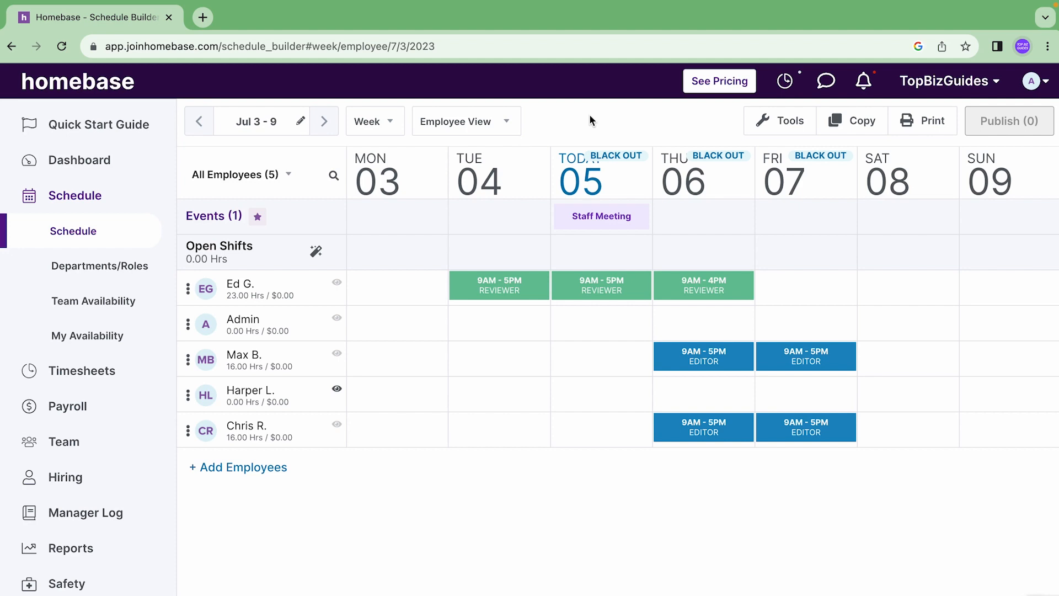
{"action": "mouse_move", "coordinate": [252, 122]}
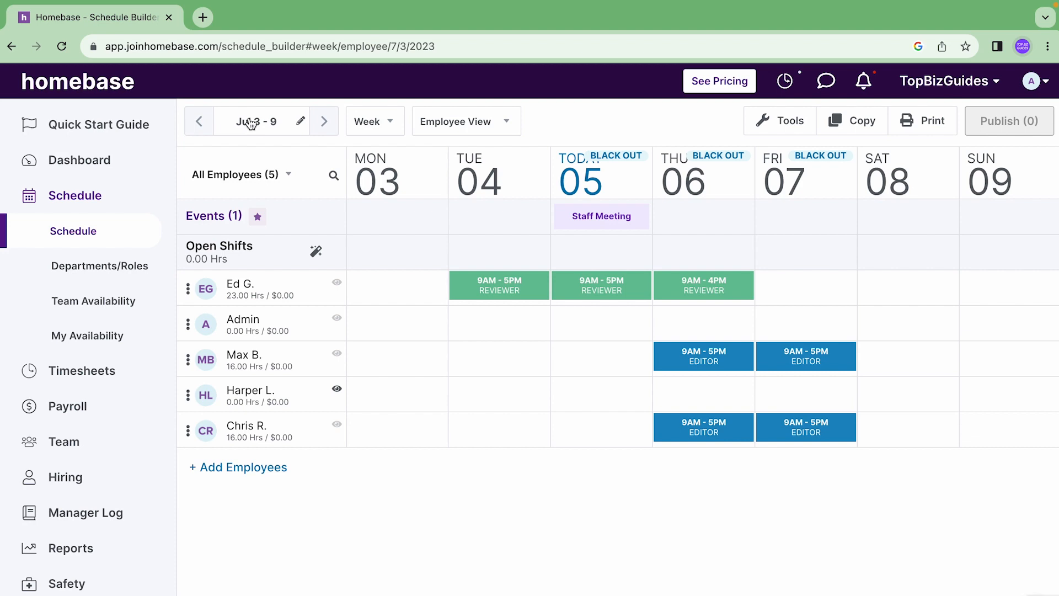
{"action": "mouse_move", "coordinate": [279, 134]}
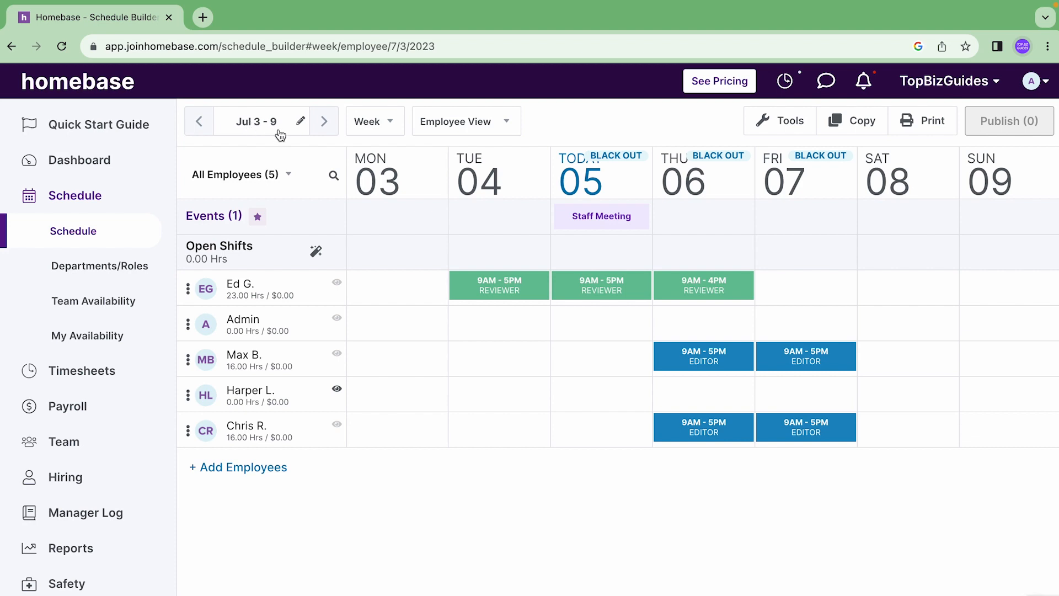
{"action": "mouse_move", "coordinate": [505, 416]}
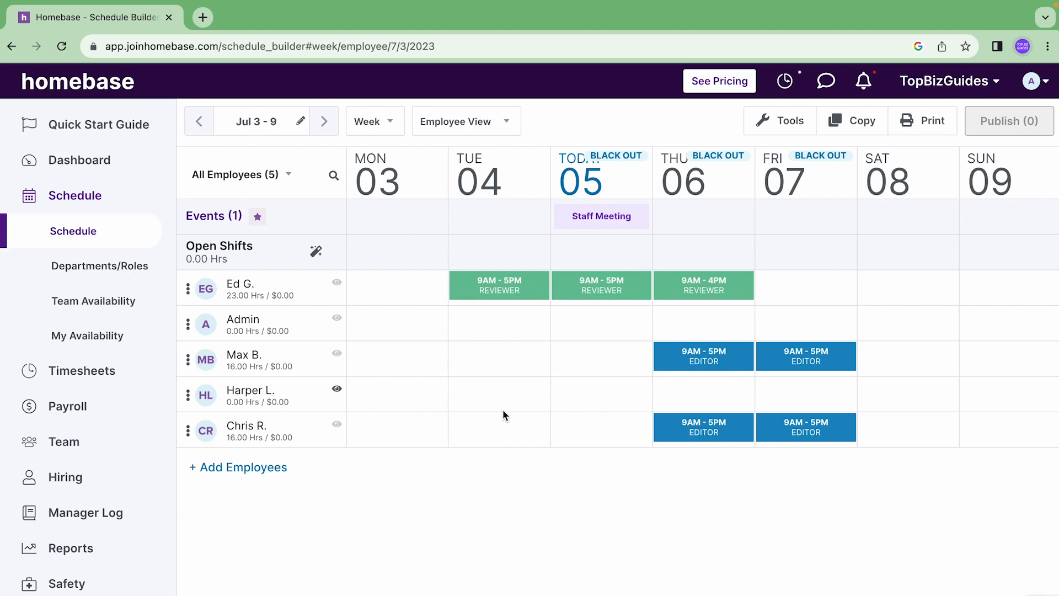
{"action": "mouse_move", "coordinate": [537, 411]}
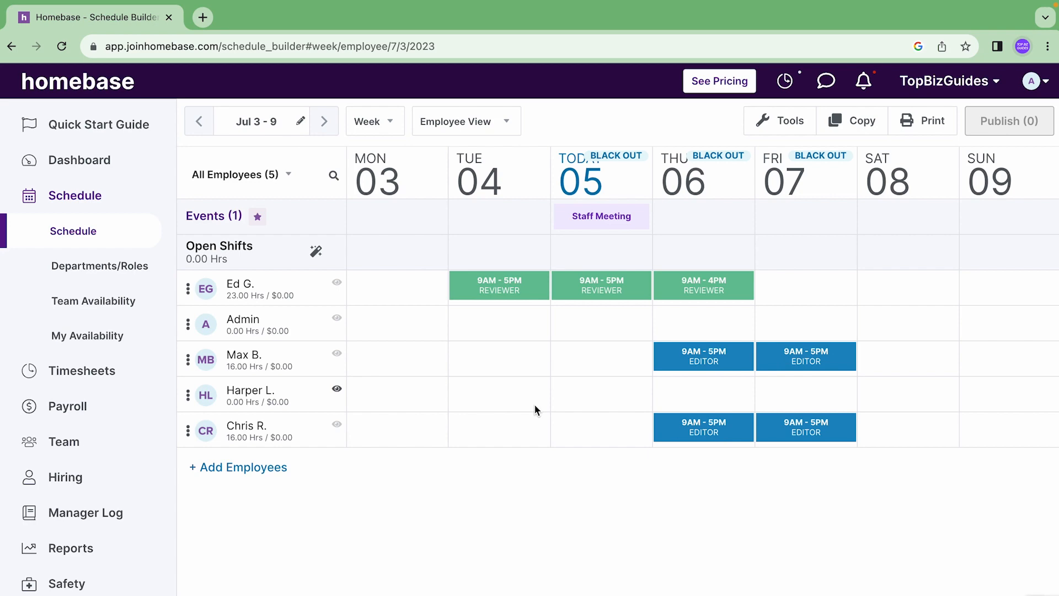
{"action": "mouse_move", "coordinate": [849, 135]}
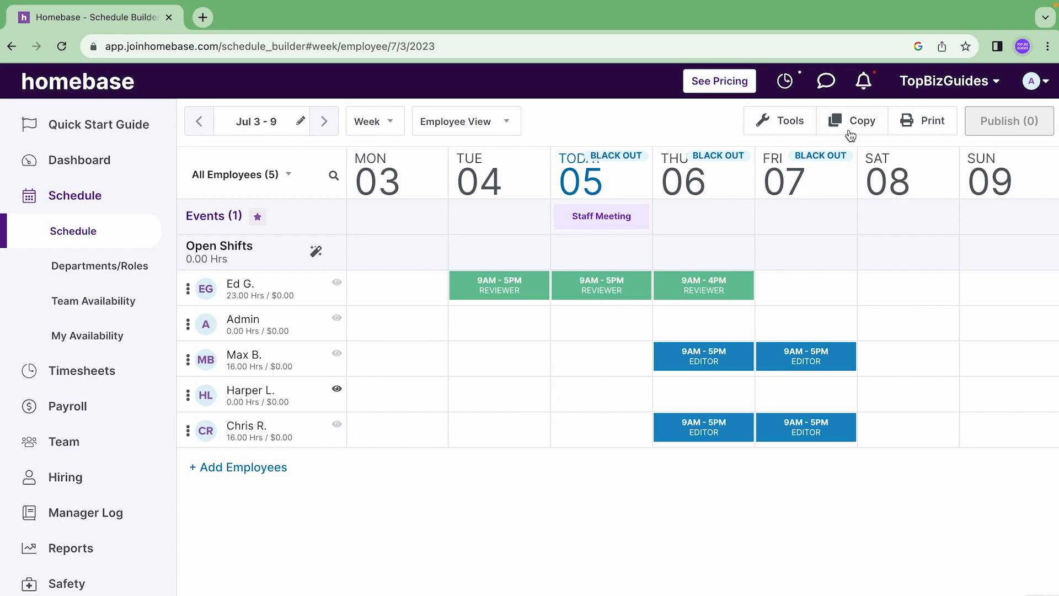
Copy the Jul 3–9 shifts into Jul 10–16 and confirm, giving seven unpublished shifts
{"action": "left_click", "coordinate": [851, 120]}
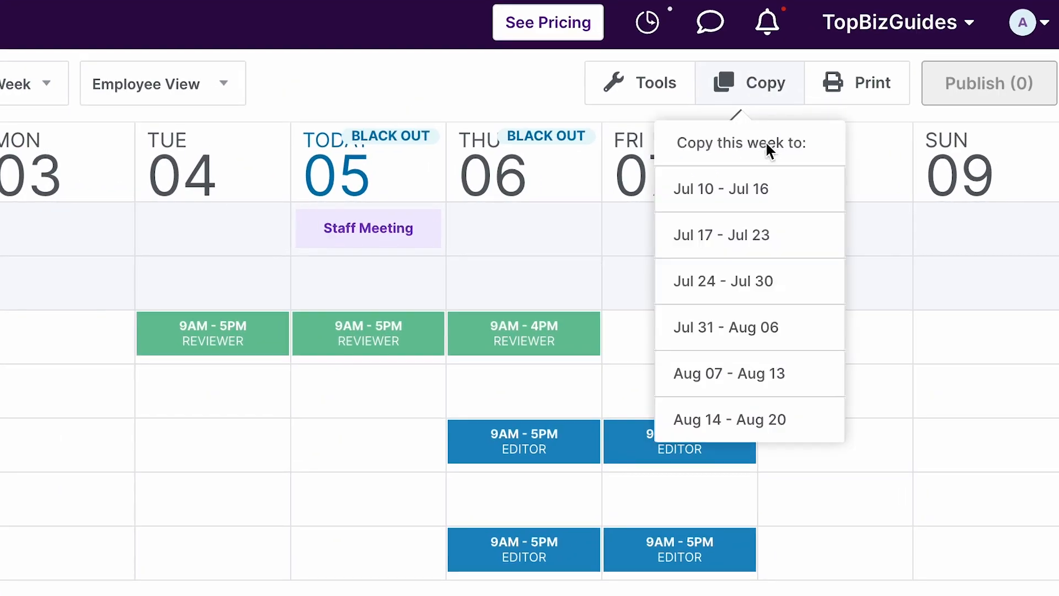
{"action": "mouse_move", "coordinate": [754, 155]}
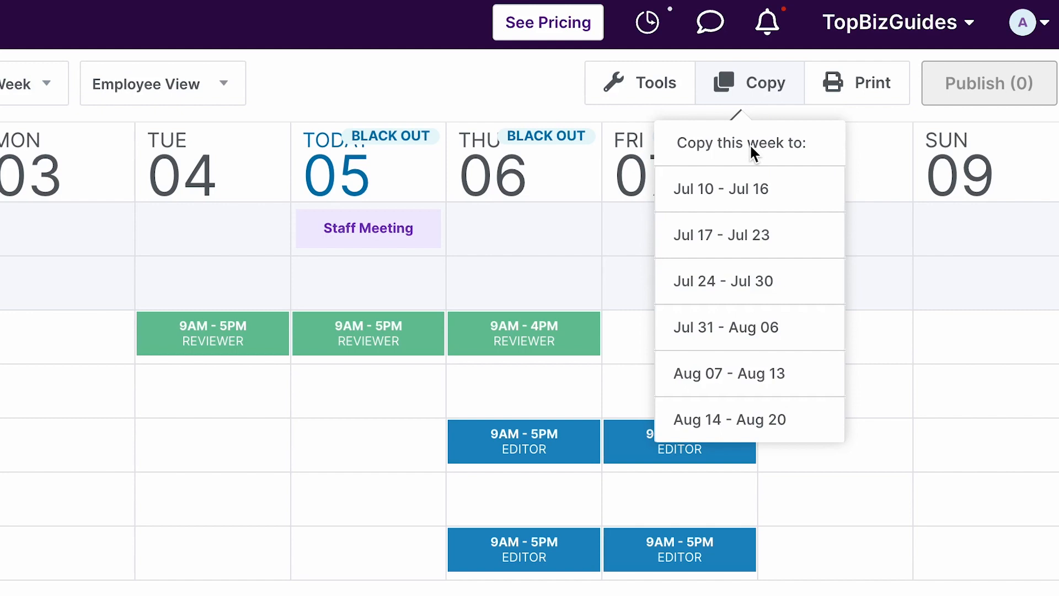
{"action": "left_click", "coordinate": [720, 187]}
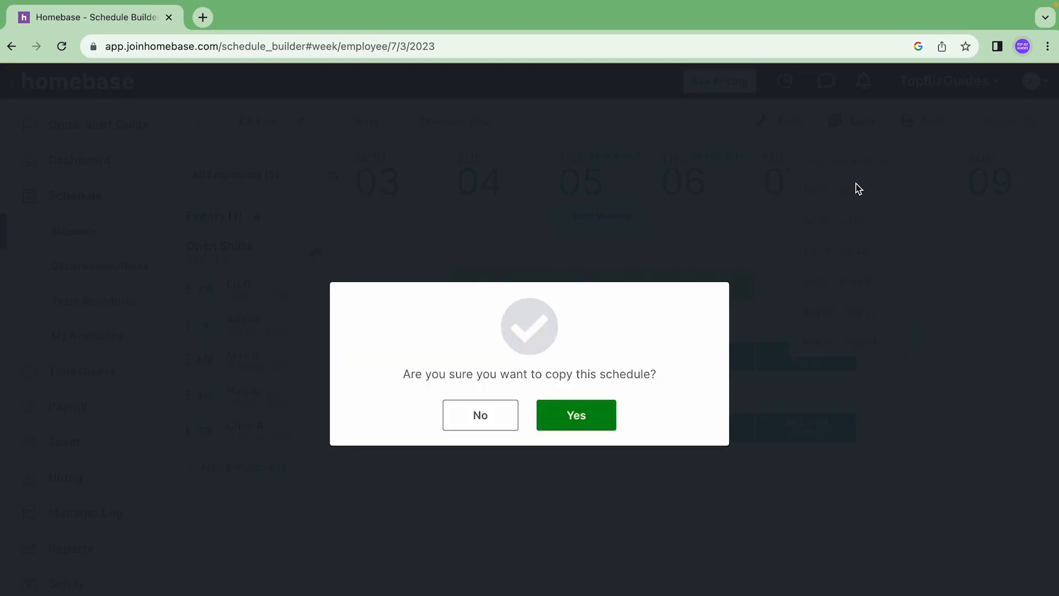
{"action": "left_click", "coordinate": [576, 415]}
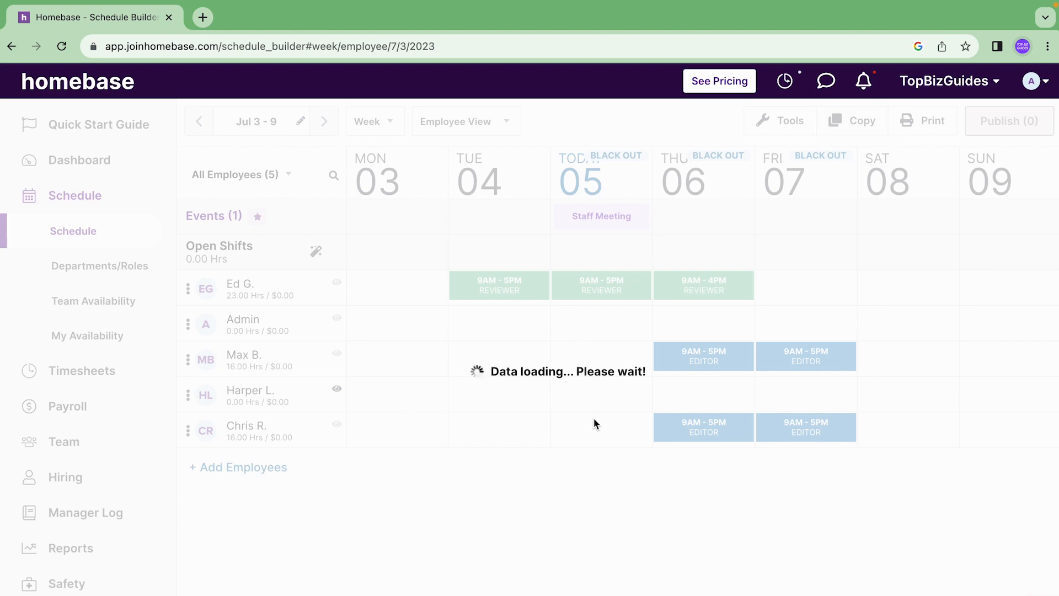
{"action": "left_click", "coordinate": [323, 121]}
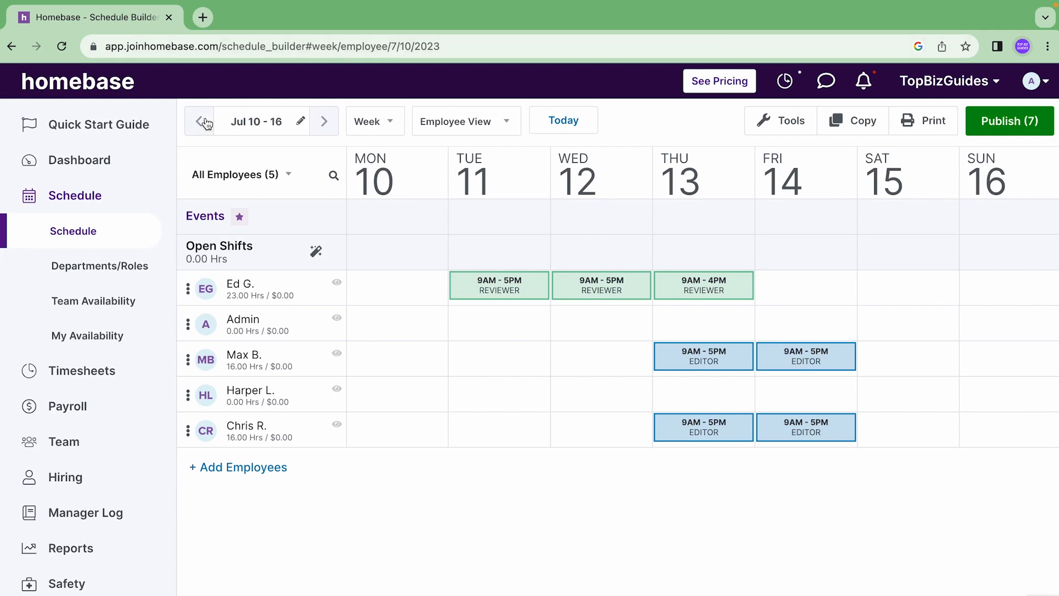
{"action": "left_click", "coordinate": [199, 122]}
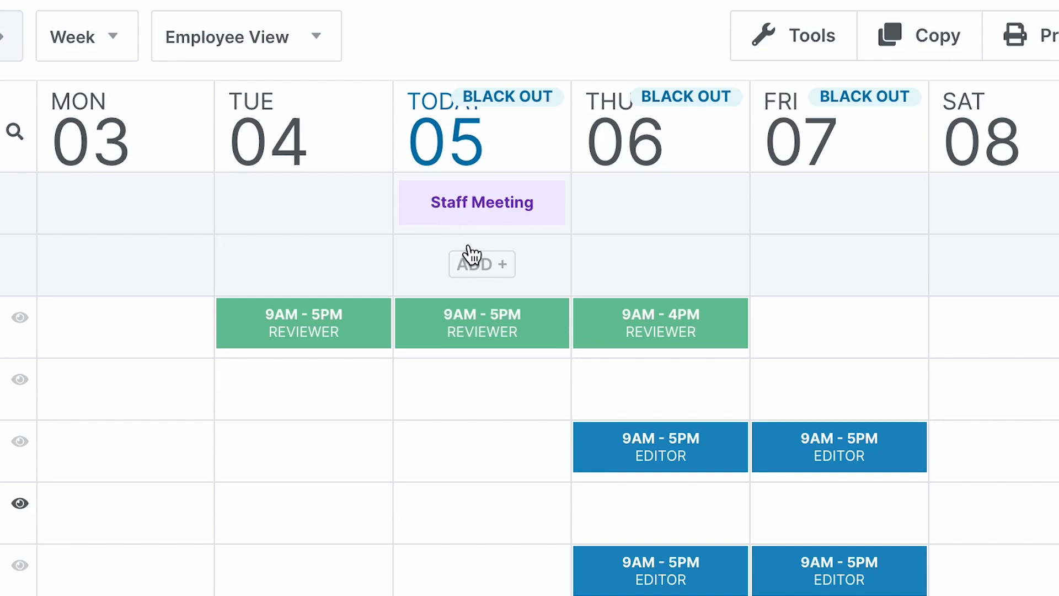
{"action": "mouse_move", "coordinate": [605, 107]}
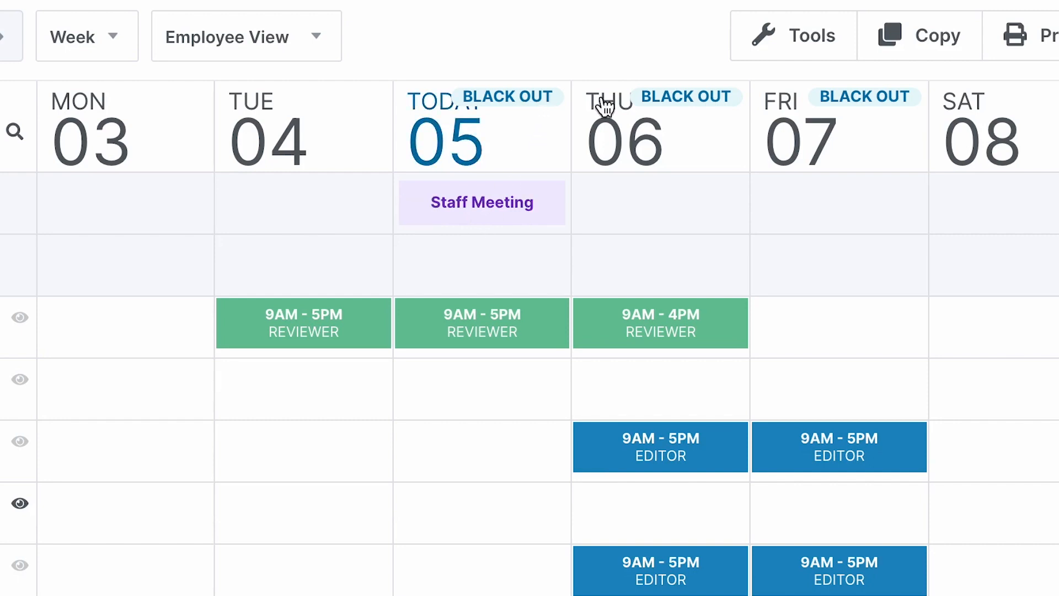
{"action": "mouse_move", "coordinate": [525, 166]}
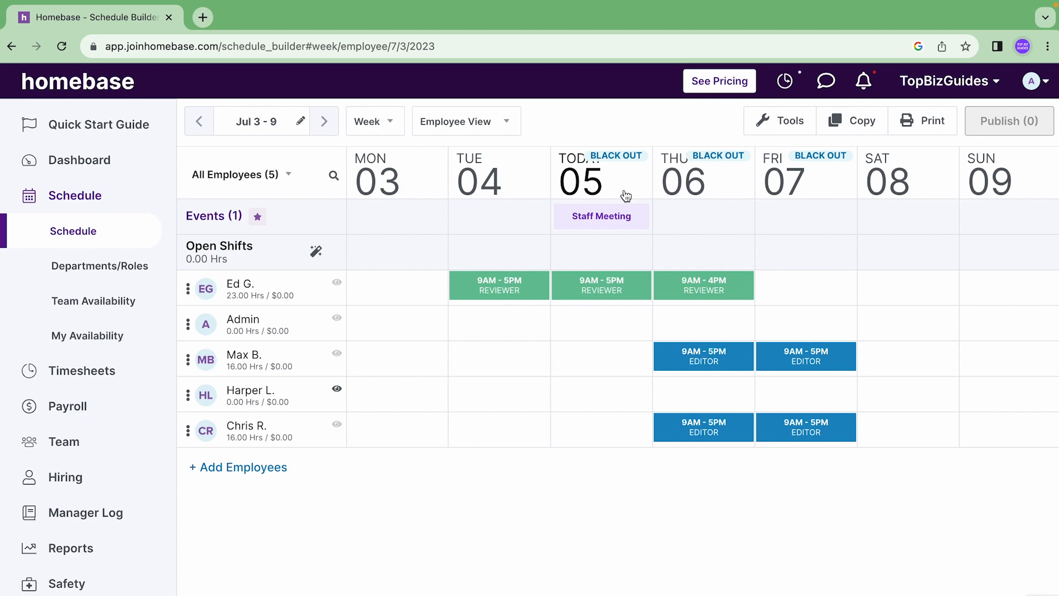
{"action": "mouse_move", "coordinate": [602, 216]}
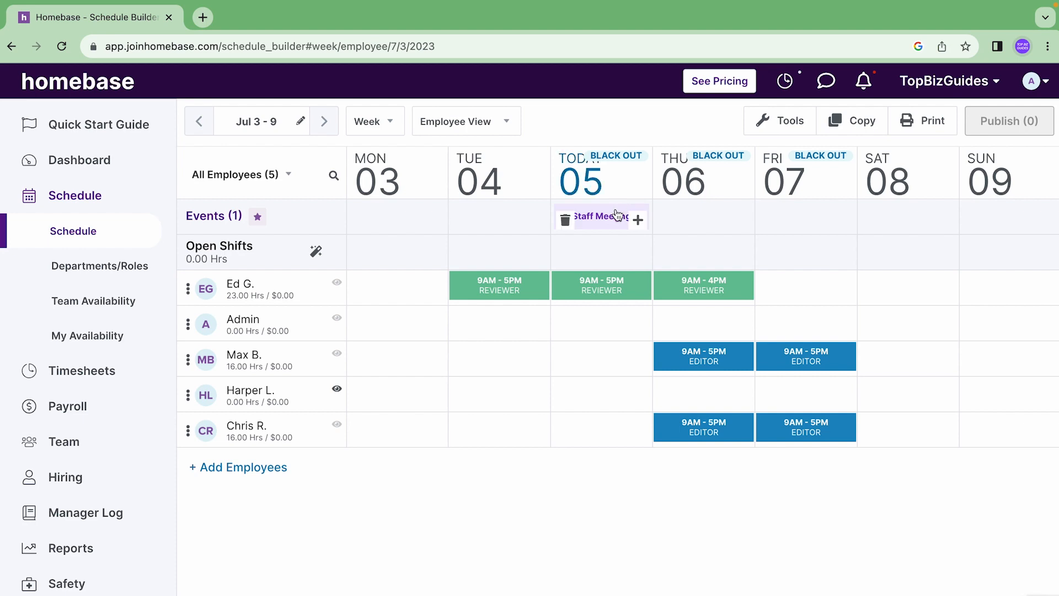
{"action": "mouse_move", "coordinate": [465, 104]}
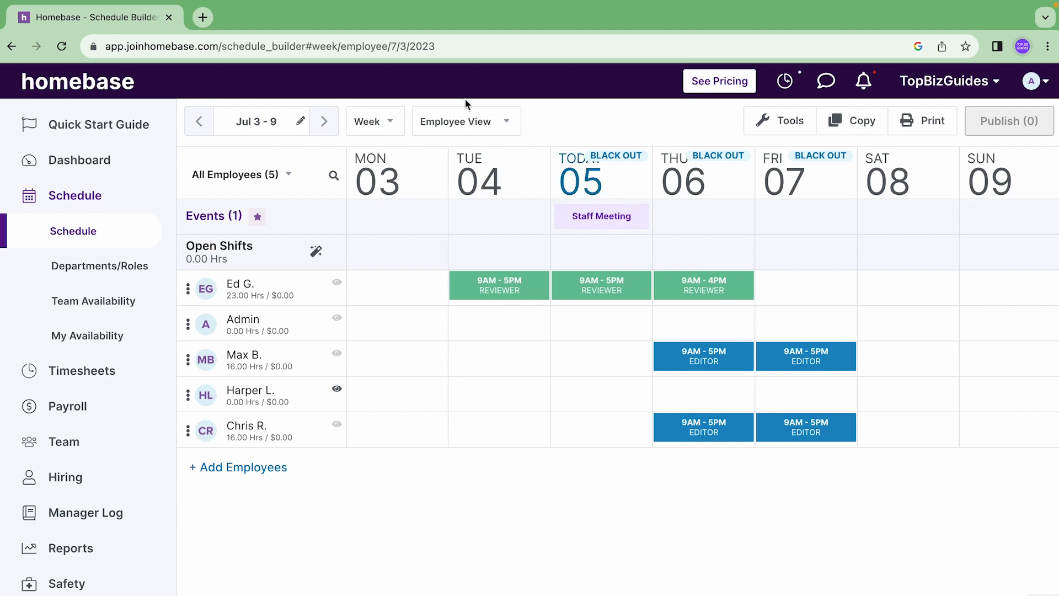
{"action": "left_click", "coordinate": [324, 121]}
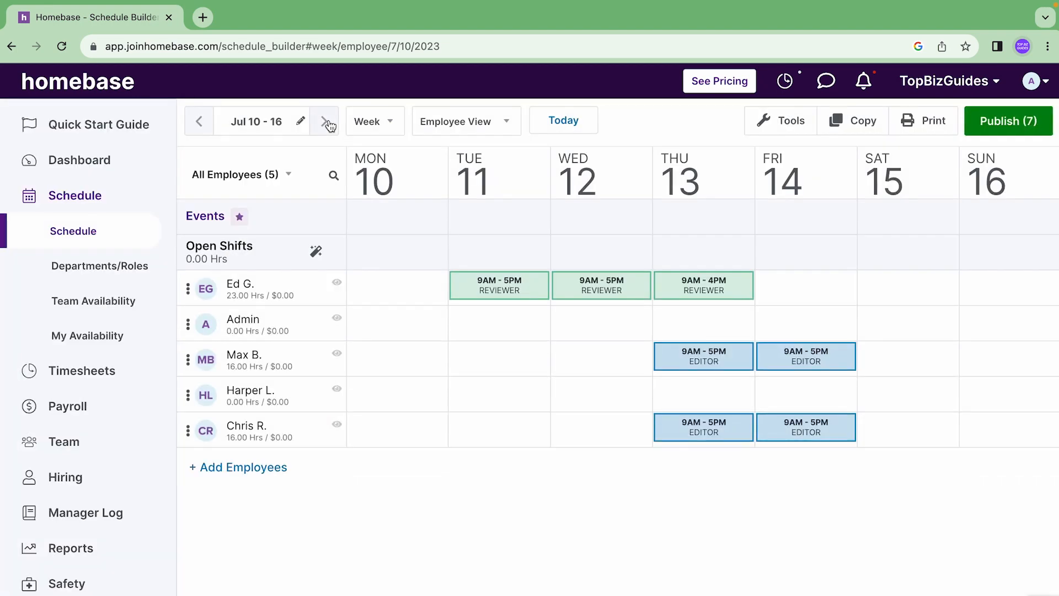
{"action": "mouse_move", "coordinate": [688, 139]}
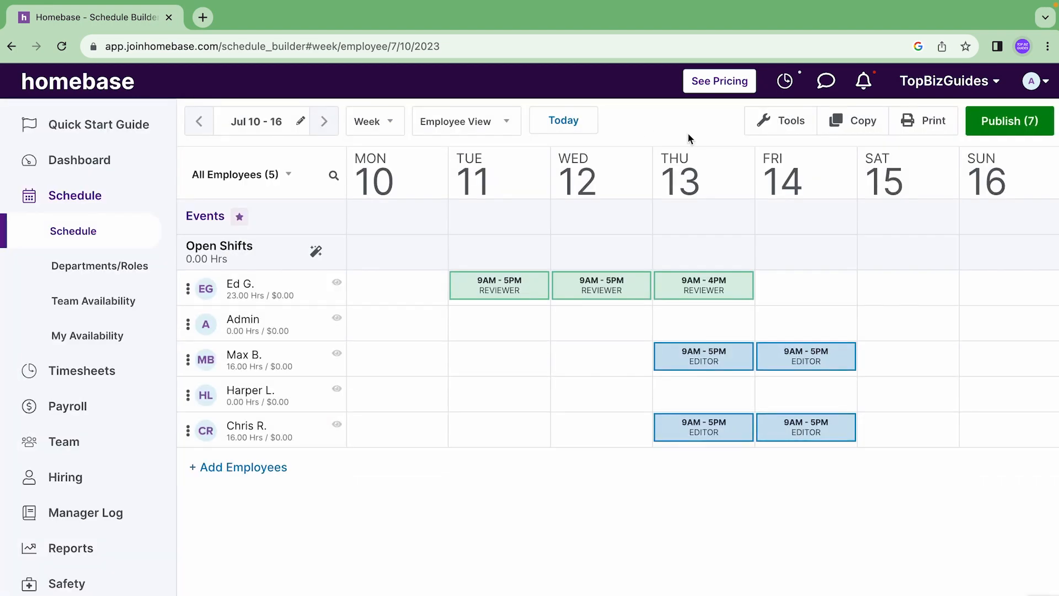
Print the Jul 10–16 week as a PDF with full colour shift backgrounds
{"action": "left_click", "coordinate": [924, 120]}
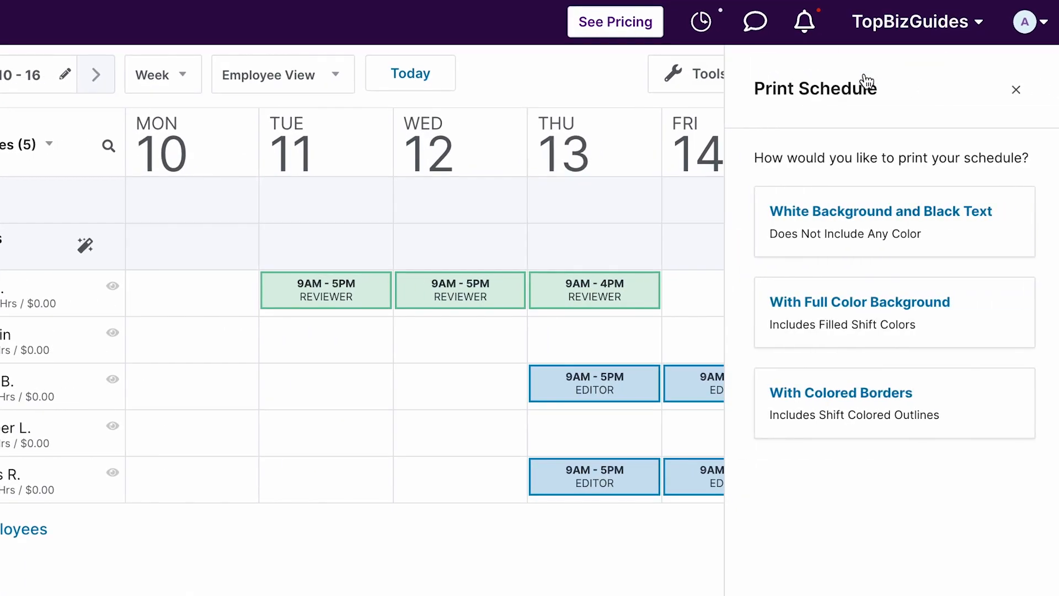
{"action": "mouse_move", "coordinate": [877, 182]}
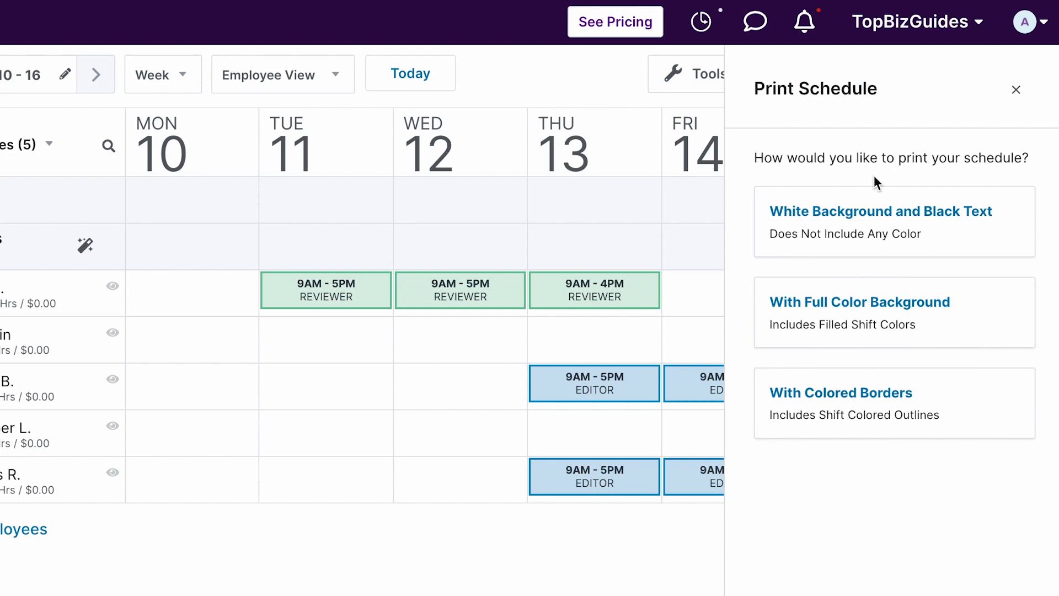
{"action": "mouse_move", "coordinate": [892, 309]}
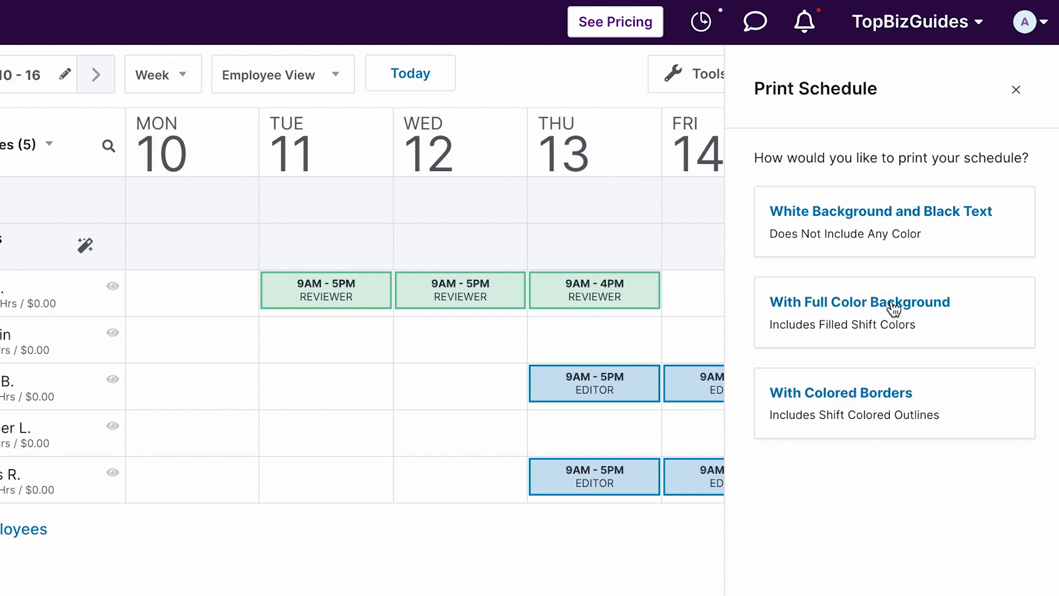
{"action": "mouse_move", "coordinate": [871, 372]}
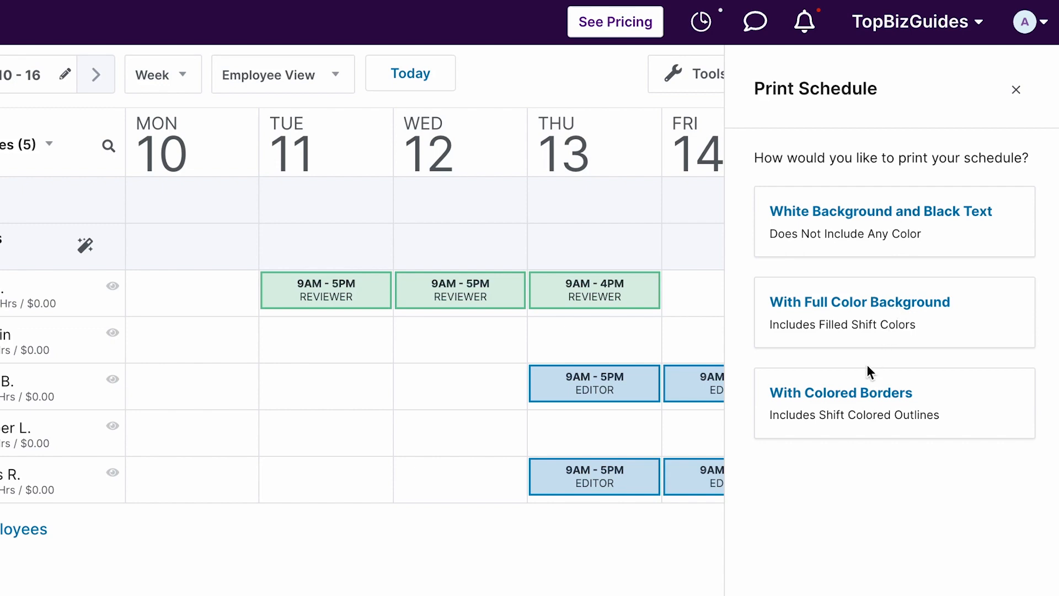
{"action": "left_click", "coordinate": [859, 302]}
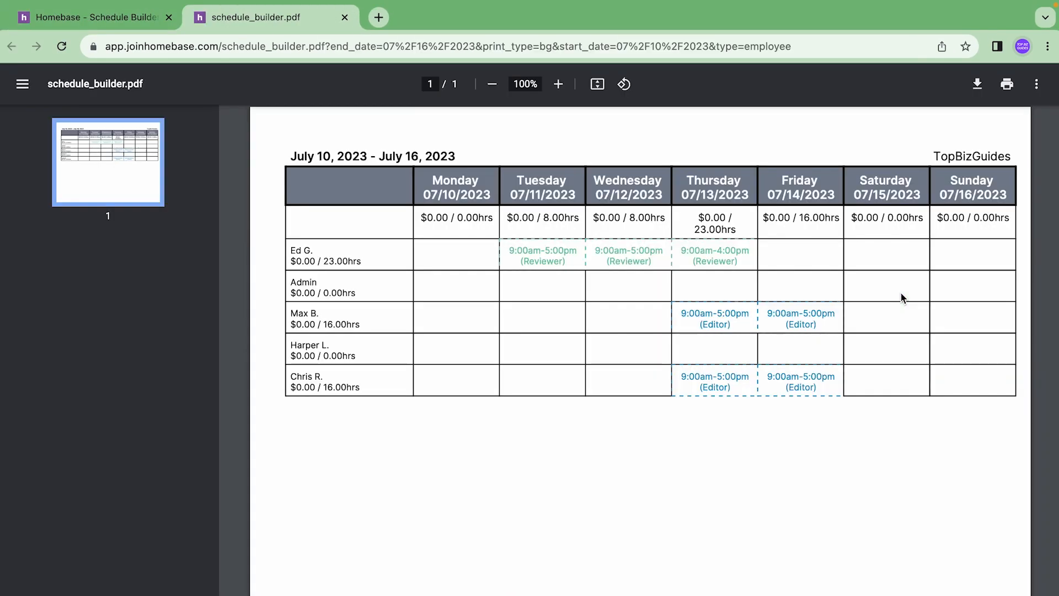
{"action": "mouse_move", "coordinate": [1006, 84]}
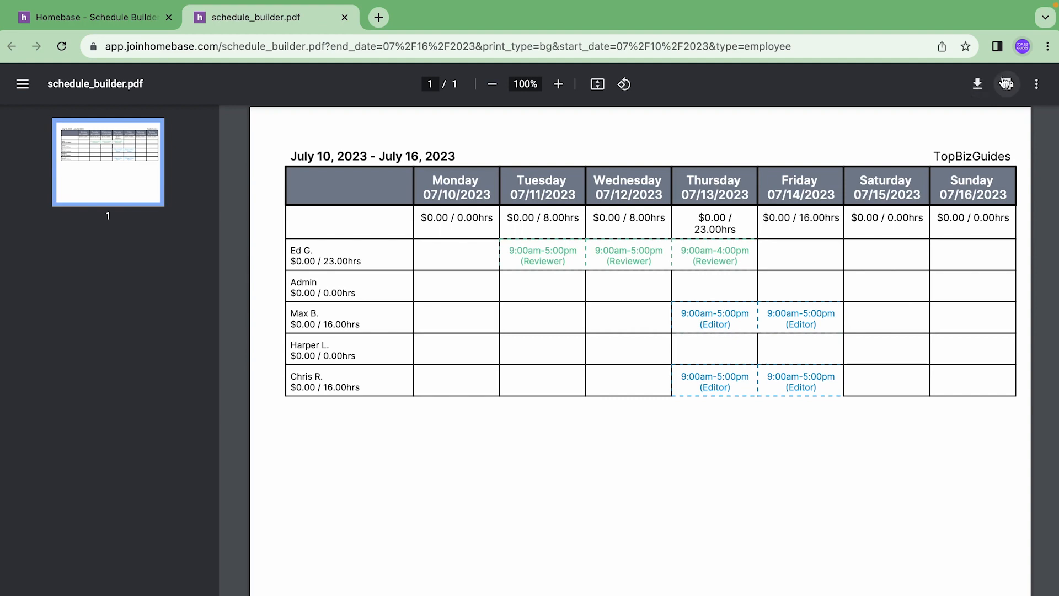
{"action": "left_click", "coordinate": [345, 16]}
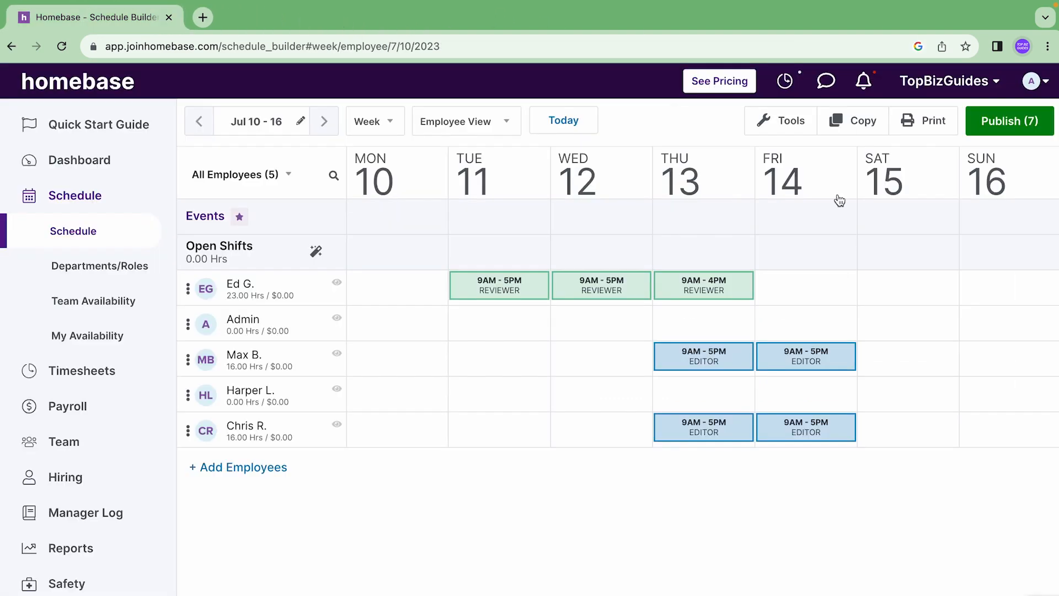
Switch to the Monday, Jul 10 day view and preview its printout, cancelling without saving
{"action": "left_click", "coordinate": [371, 121]}
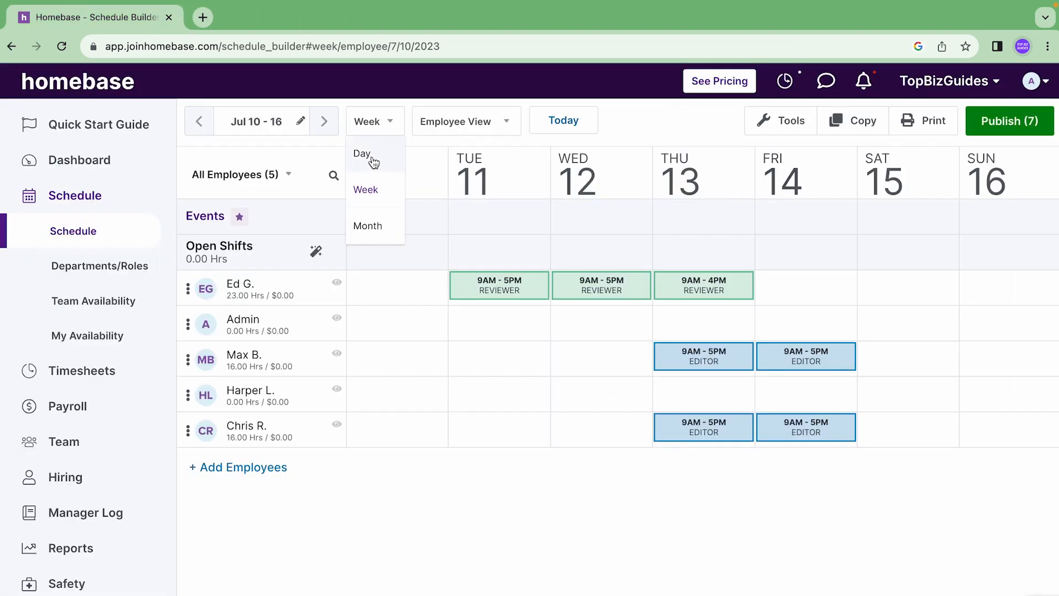
{"action": "left_click", "coordinate": [362, 153]}
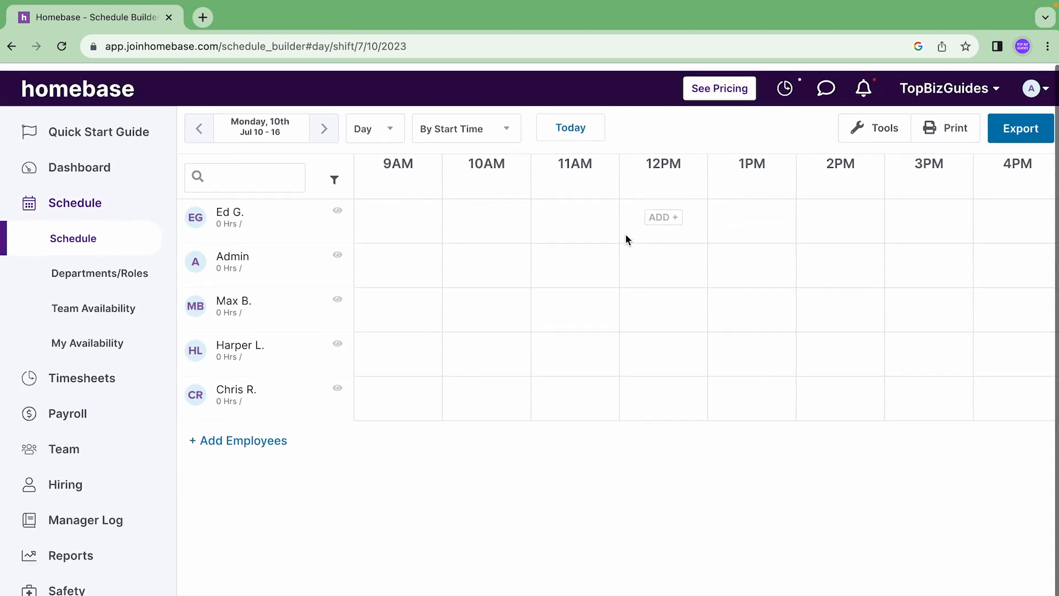
{"action": "left_click", "coordinate": [947, 128]}
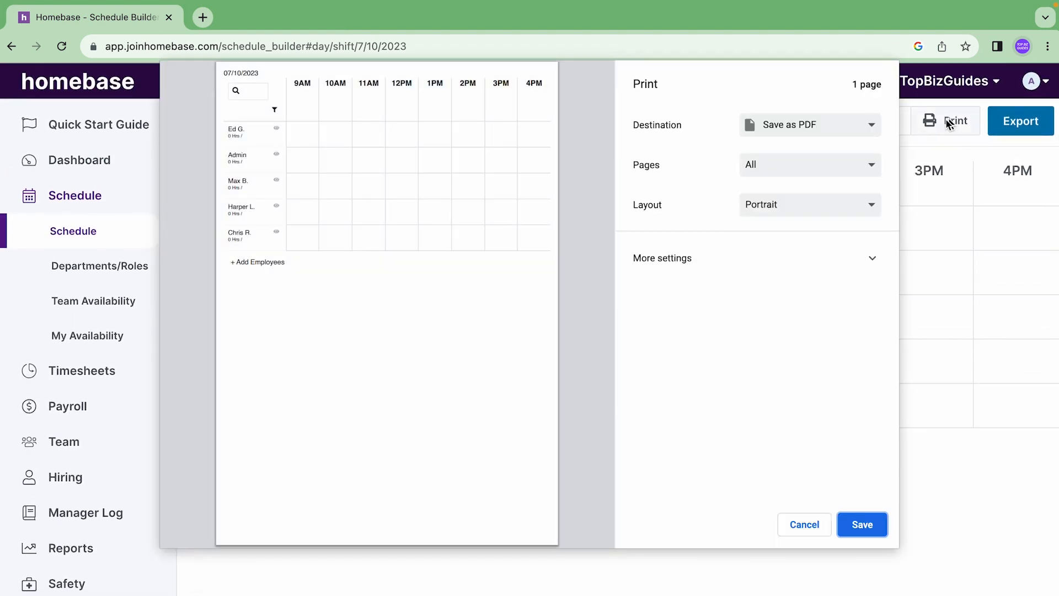
{"action": "mouse_move", "coordinate": [746, 151]}
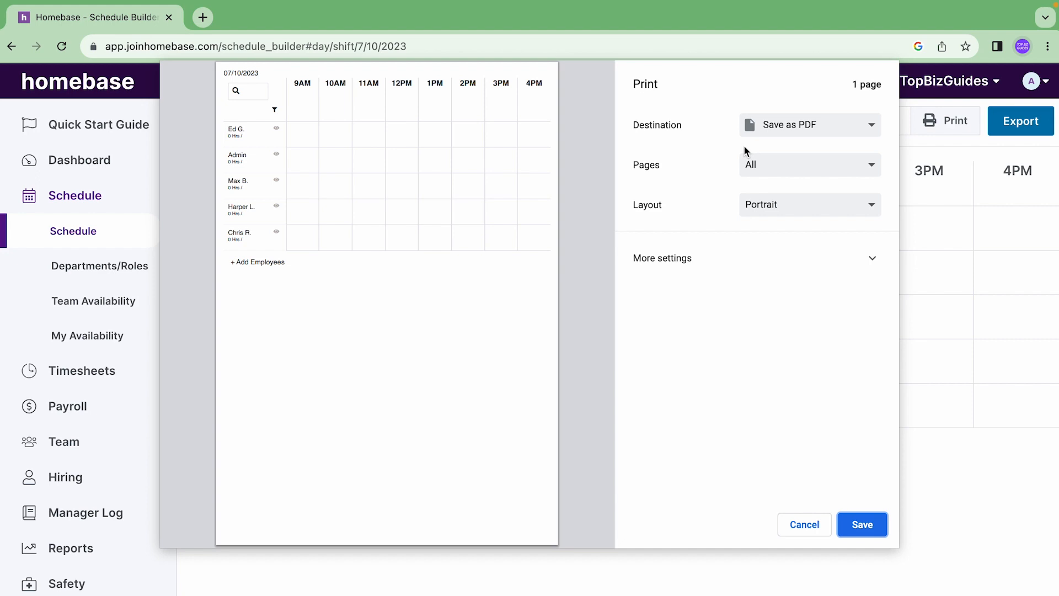
{"action": "mouse_move", "coordinate": [767, 431]}
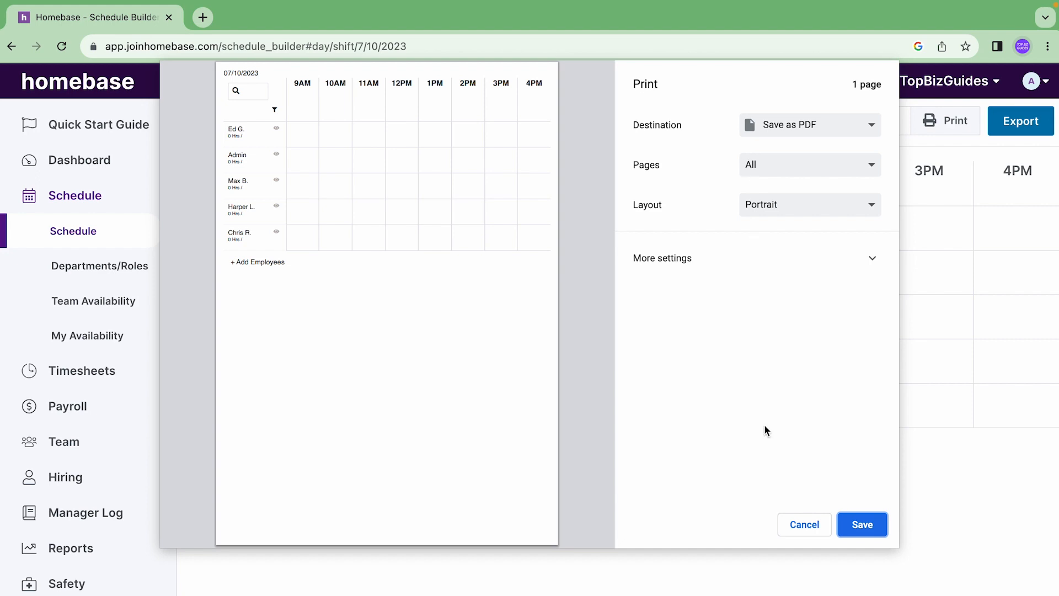
{"action": "mouse_move", "coordinate": [823, 269]}
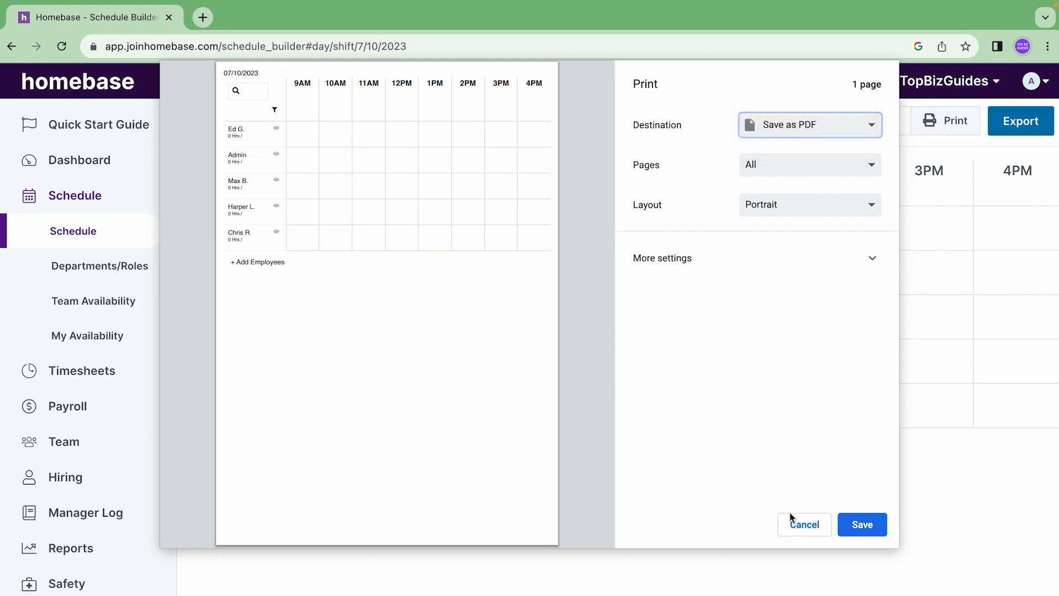
{"action": "left_click", "coordinate": [804, 524]}
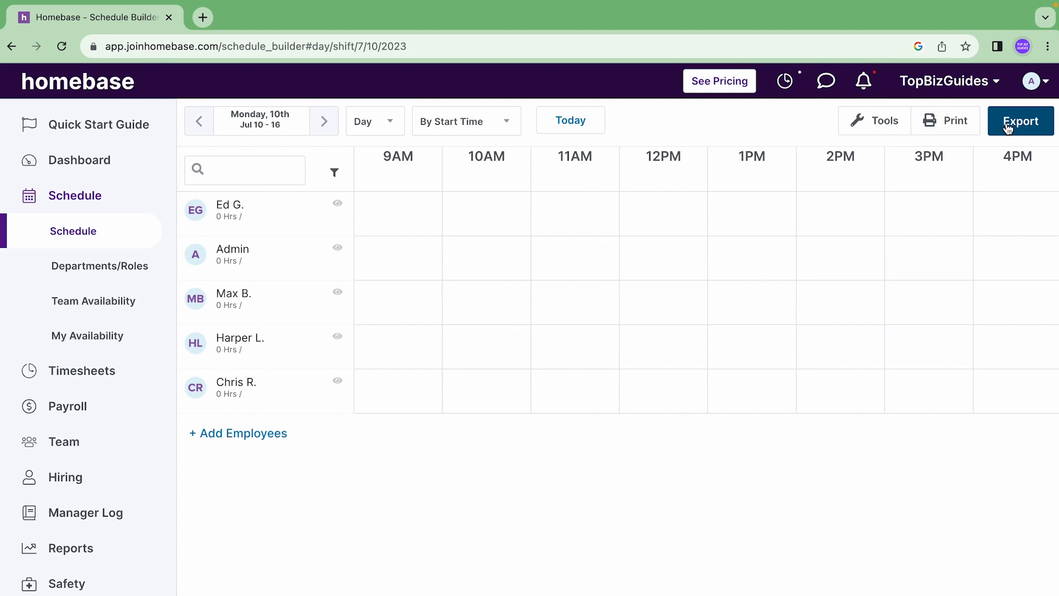
{"action": "mouse_move", "coordinate": [398, 125]}
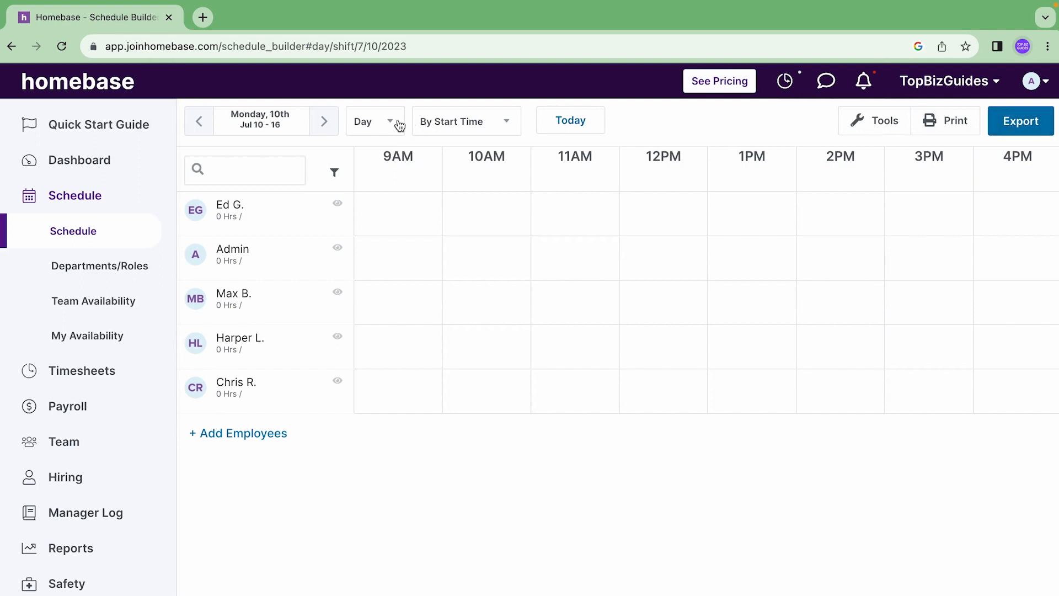
Switch to the July 2023 month calendar and preview its printout, keeping Save as PDF, then close it
{"action": "left_click", "coordinate": [375, 121]}
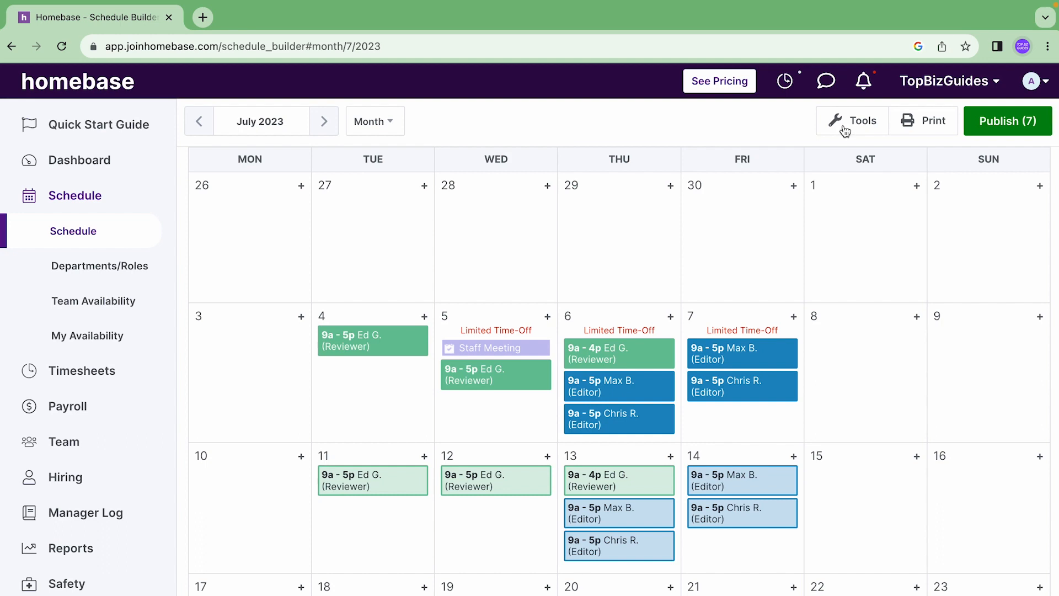
{"action": "left_click", "coordinate": [924, 121]}
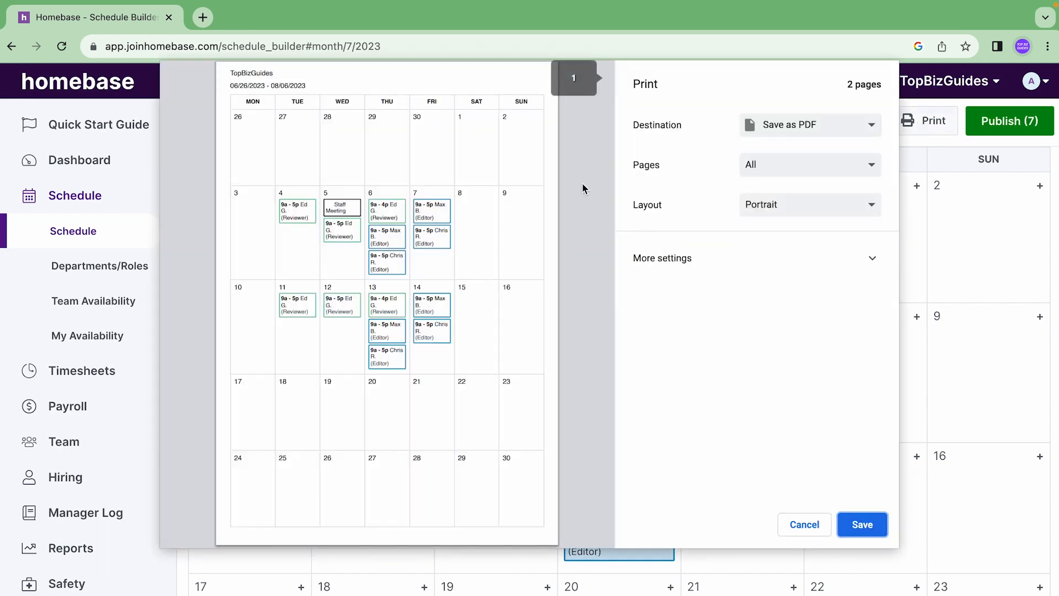
{"action": "left_click", "coordinate": [807, 124]}
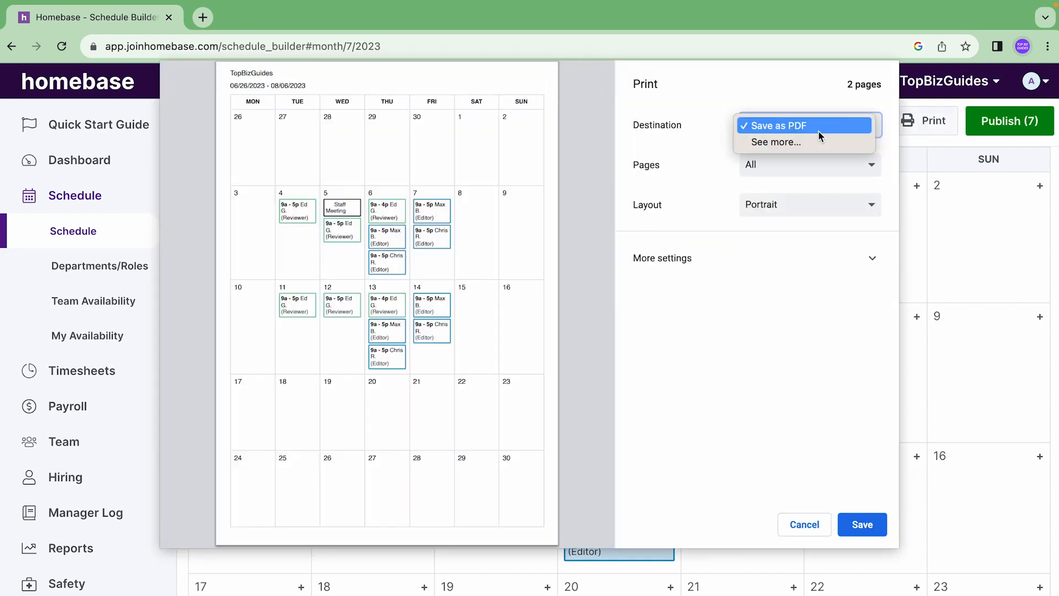
{"action": "left_click", "coordinate": [803, 125]}
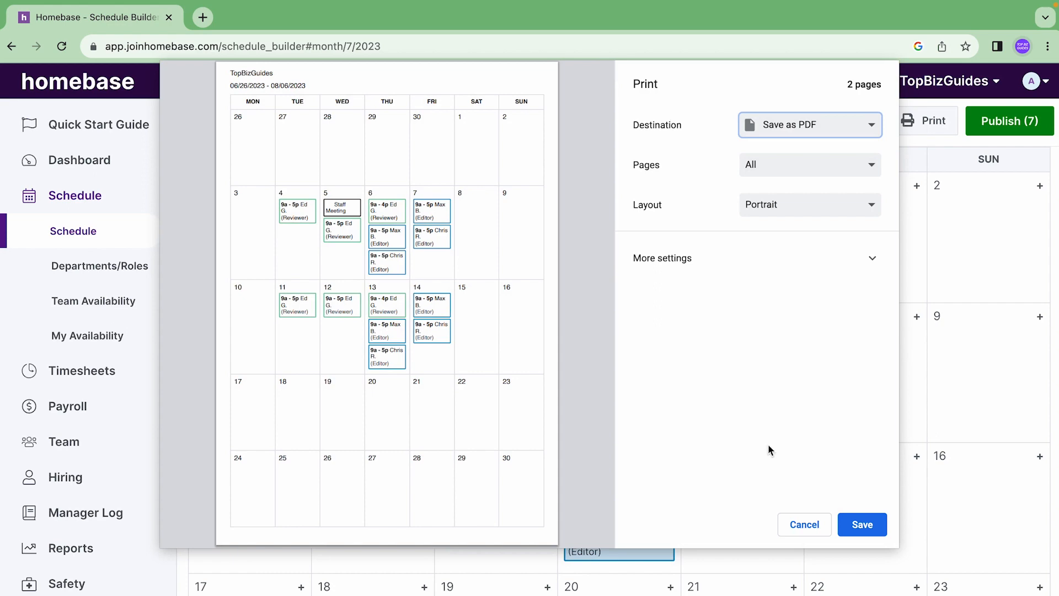
{"action": "left_click", "coordinate": [804, 524]}
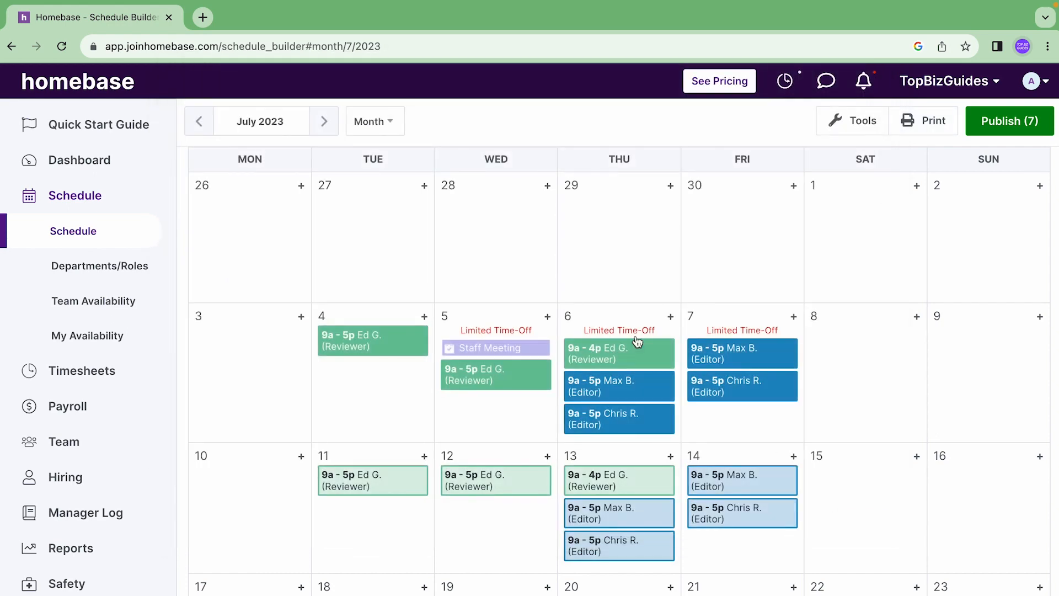
Go from the month calendar back through Week to the Monday, Jul 10 day schedule
{"action": "left_click", "coordinate": [371, 122]}
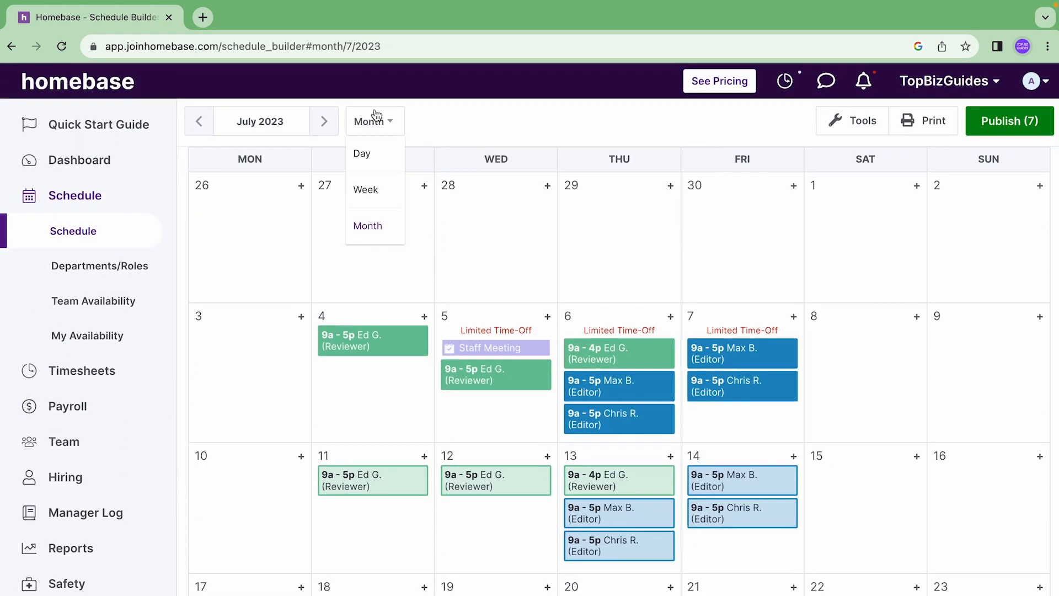
{"action": "left_click", "coordinate": [365, 188]}
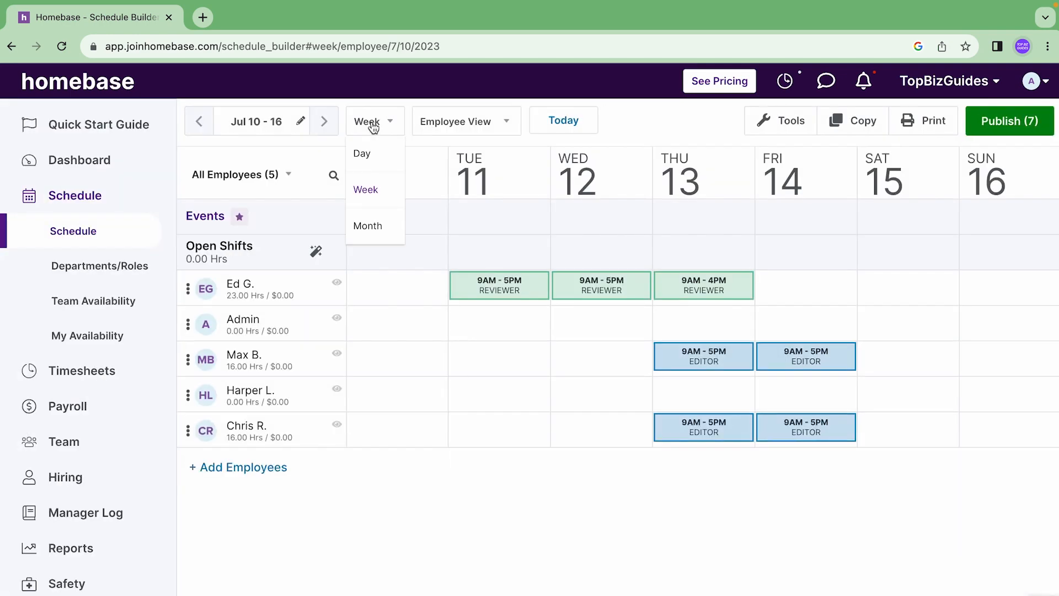
{"action": "left_click", "coordinate": [362, 154]}
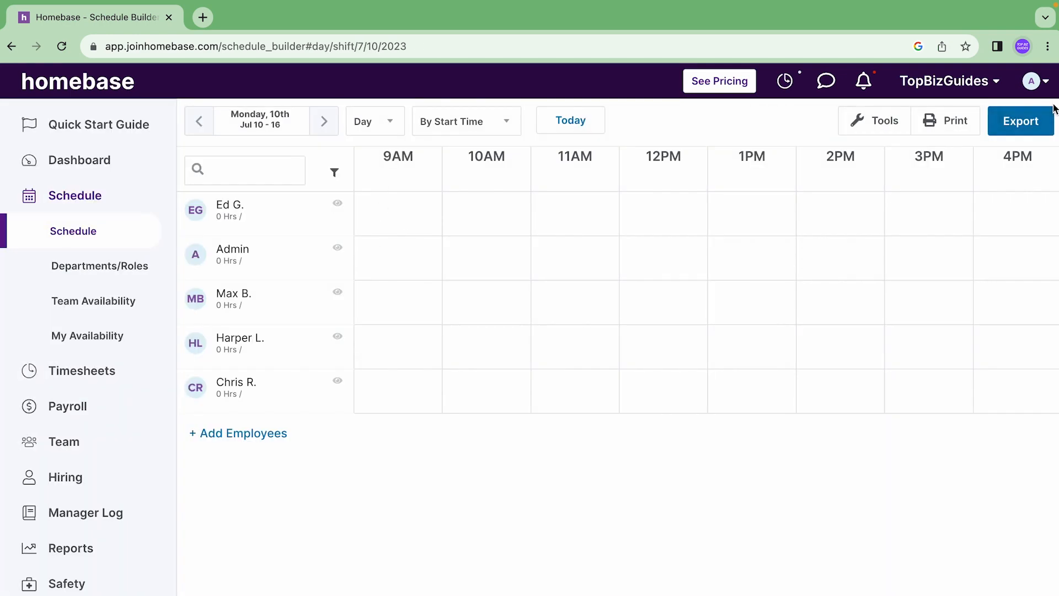
{"action": "mouse_move", "coordinate": [929, 223]}
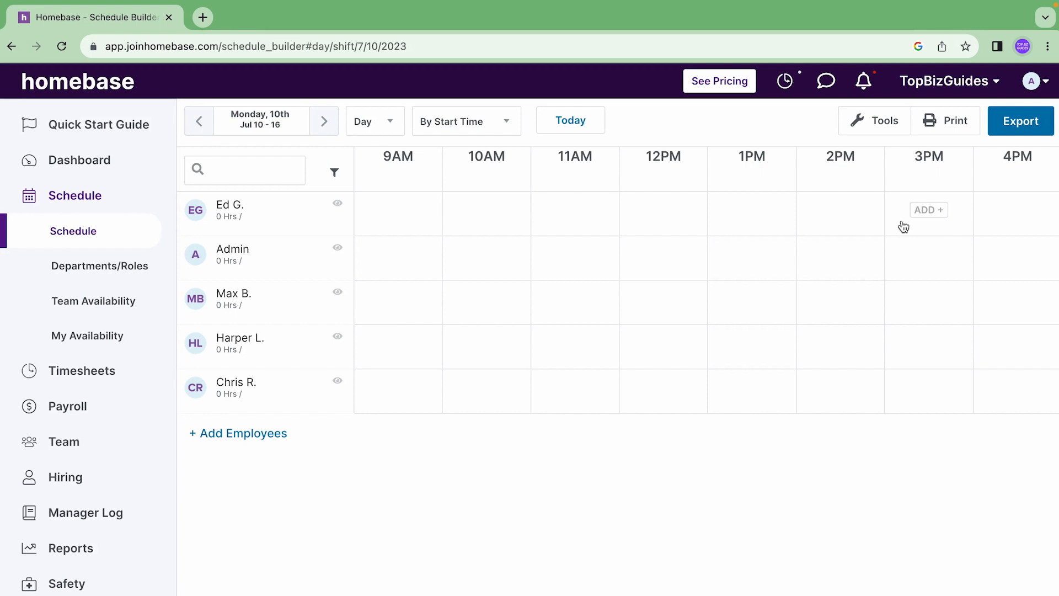